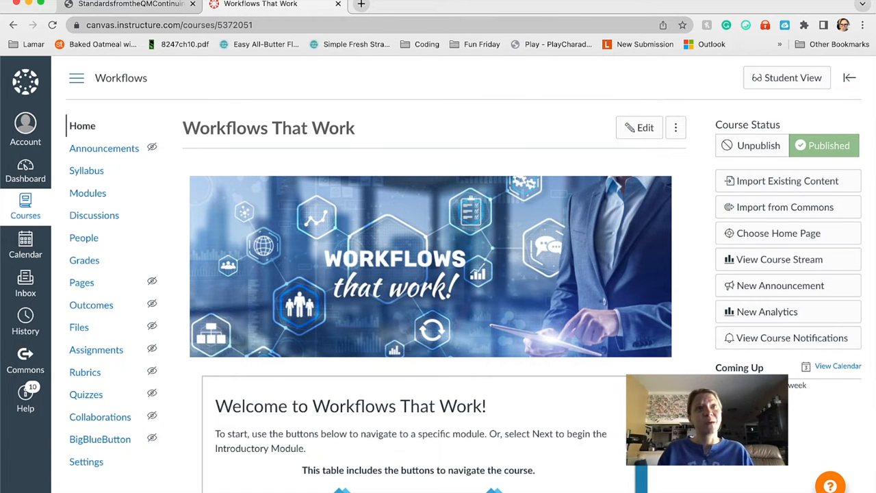
# Switch to the browser tab showing the QM Continuing and Professional Education Rubric PDF.
pyautogui.click(126, 5)
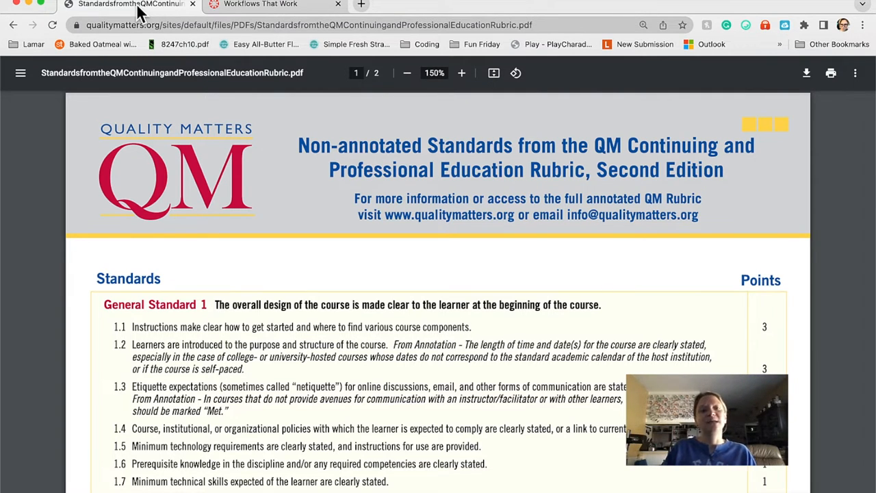
# Return to the Workflows That Work course home page in Canvas.
pyautogui.click(260, 4)
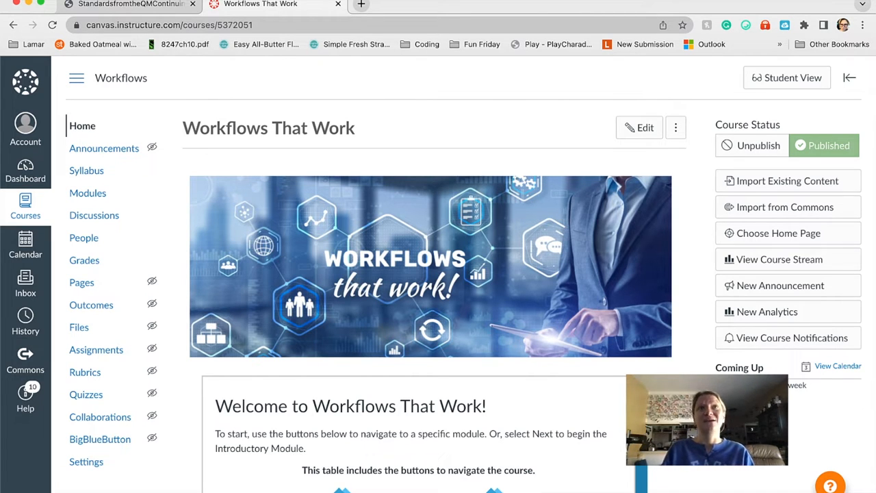
# Go to Modules and open the Session 1 Growing a Growth Mindset assignment.
pyautogui.click(87, 192)
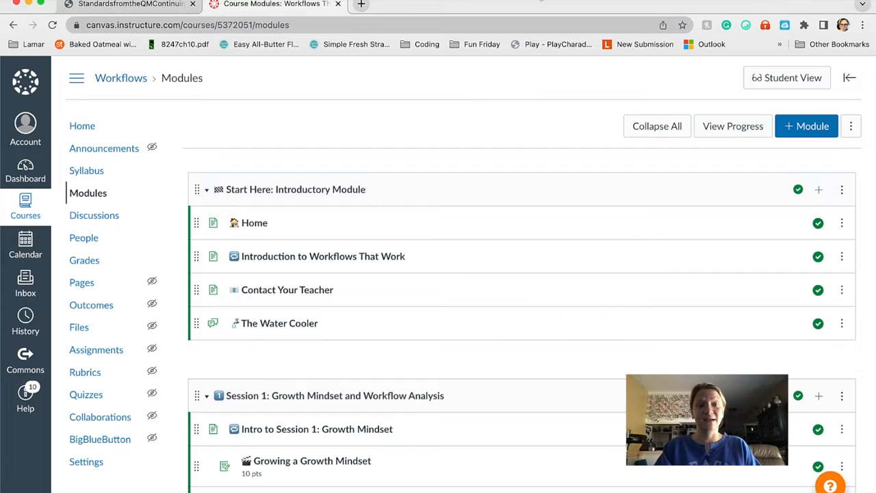
pyautogui.click(312, 460)
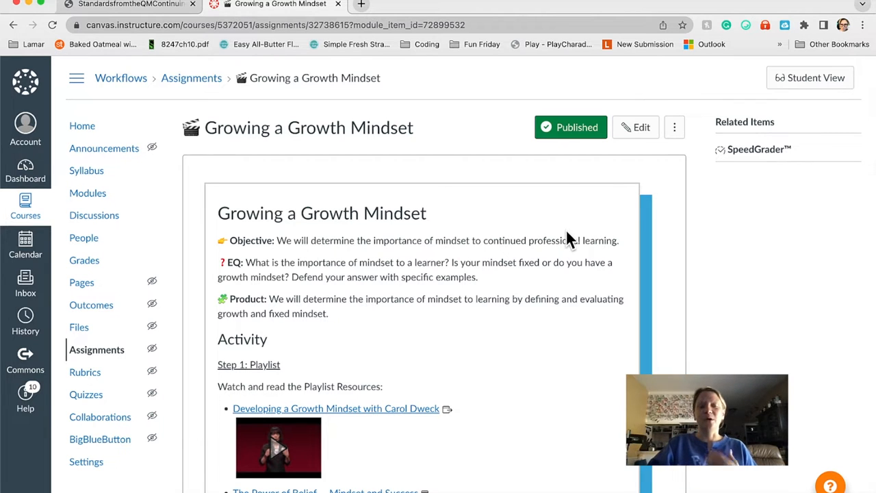
pyautogui.scroll(-3)
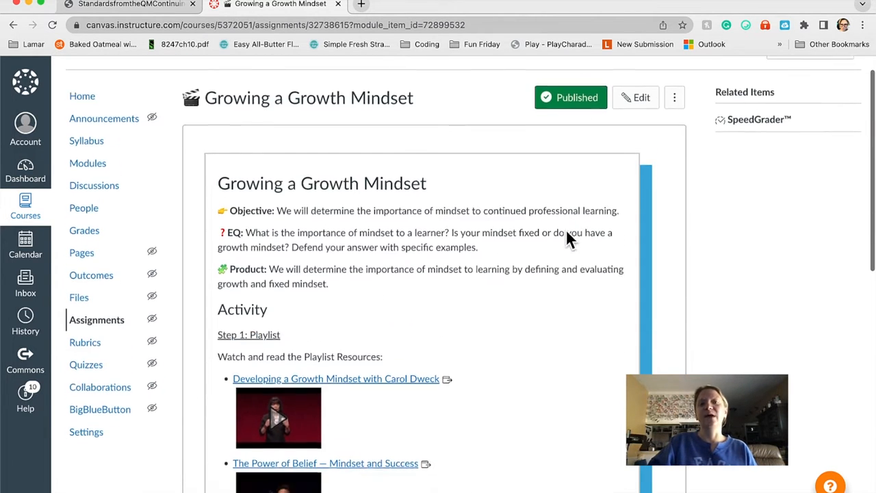
pyautogui.scroll(-3)
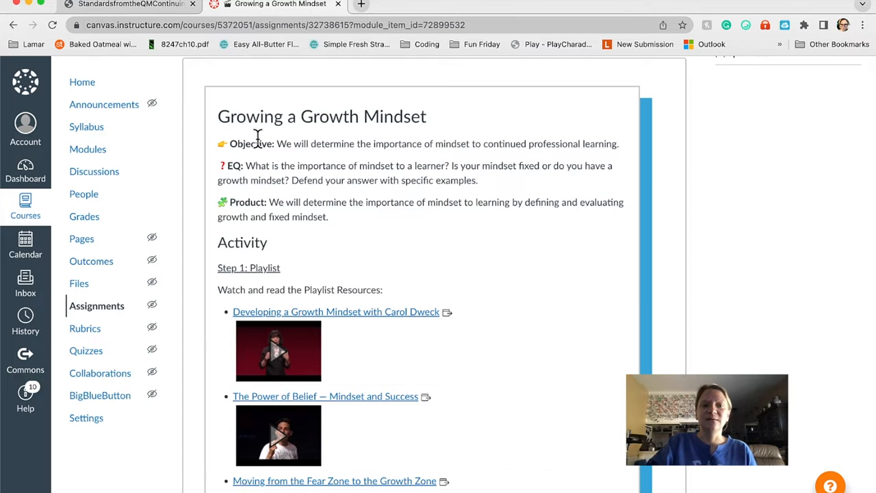
pyautogui.moveTo(301, 161)
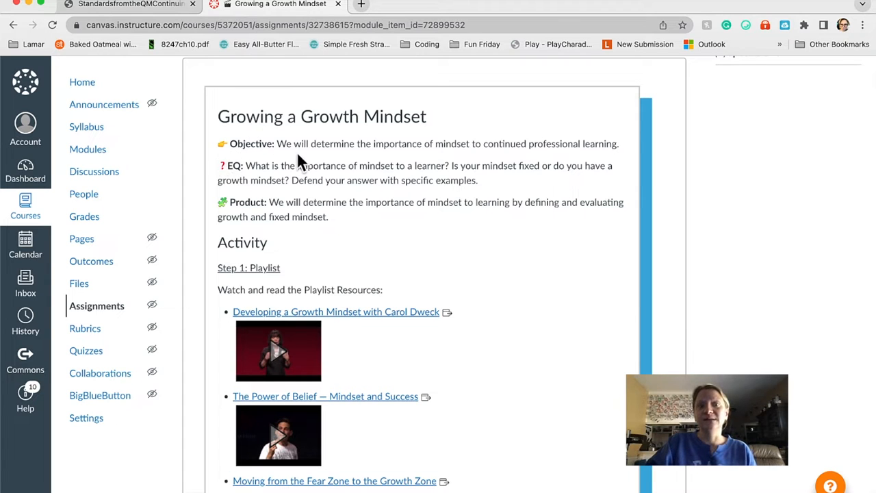
pyautogui.moveTo(296, 150)
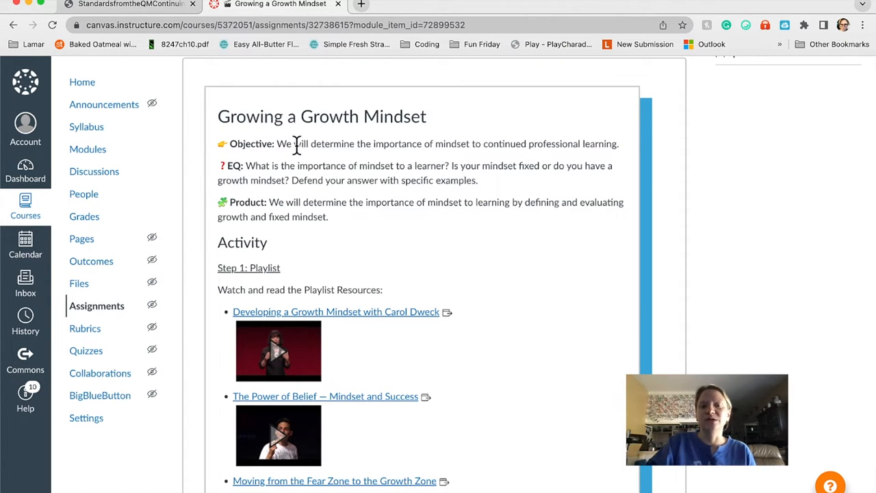
pyautogui.moveTo(286, 216)
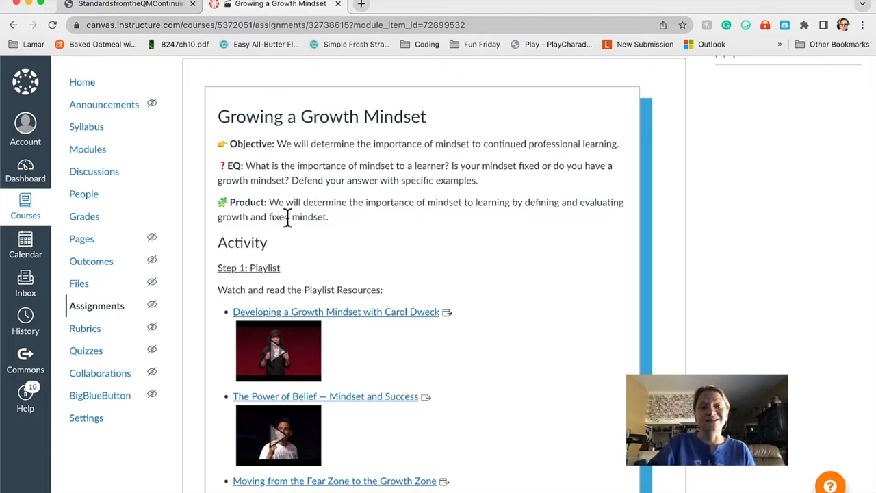
pyautogui.moveTo(282, 143)
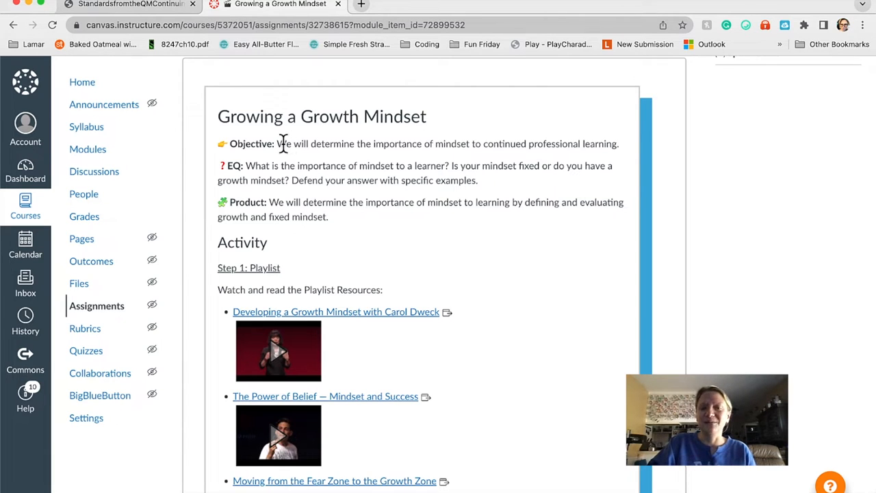
pyautogui.moveTo(438, 304)
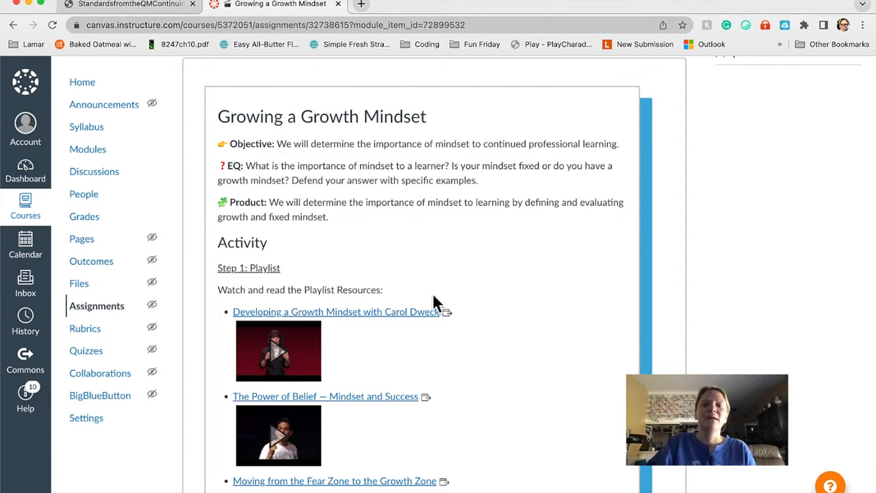
pyautogui.moveTo(293, 231)
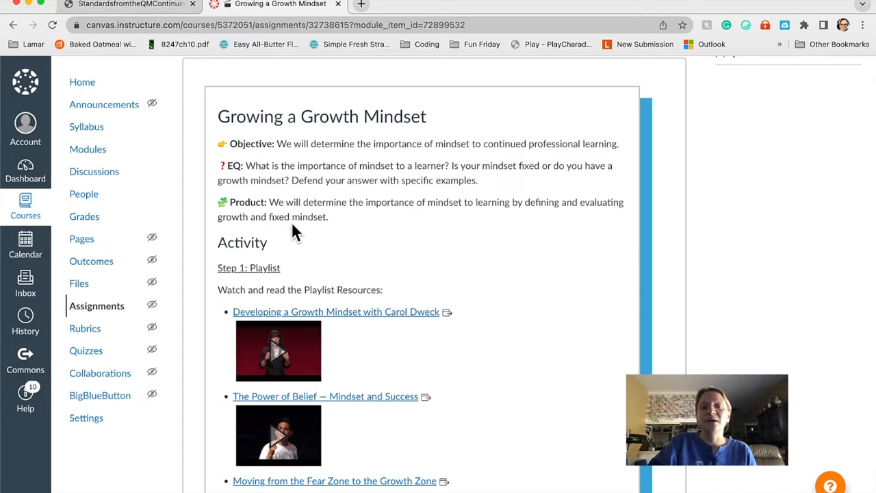
pyautogui.moveTo(449, 148)
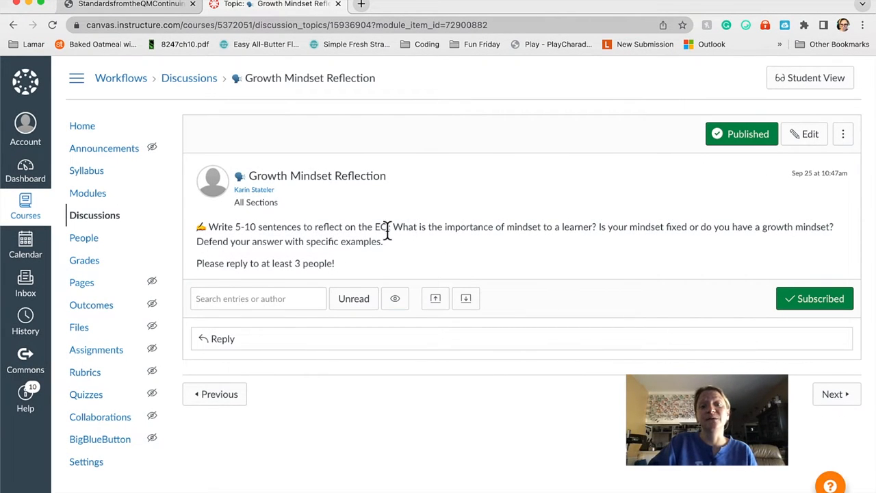
pyautogui.moveTo(391, 259)
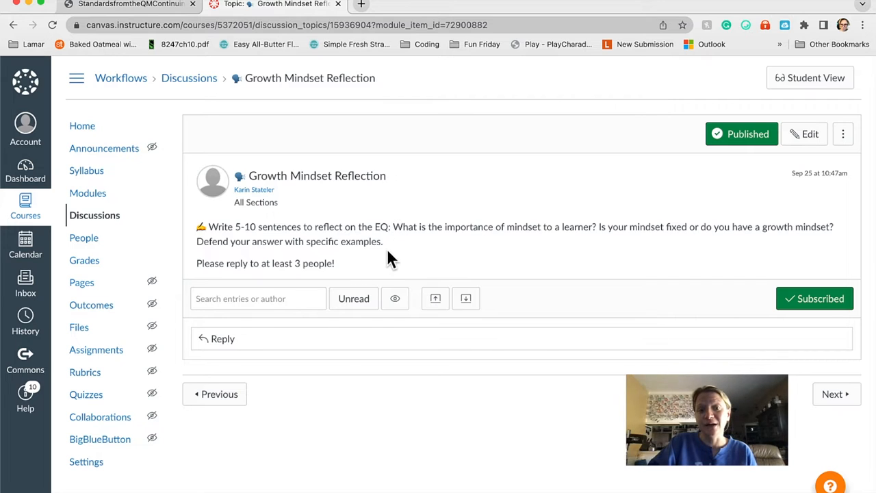
pyautogui.moveTo(404, 253)
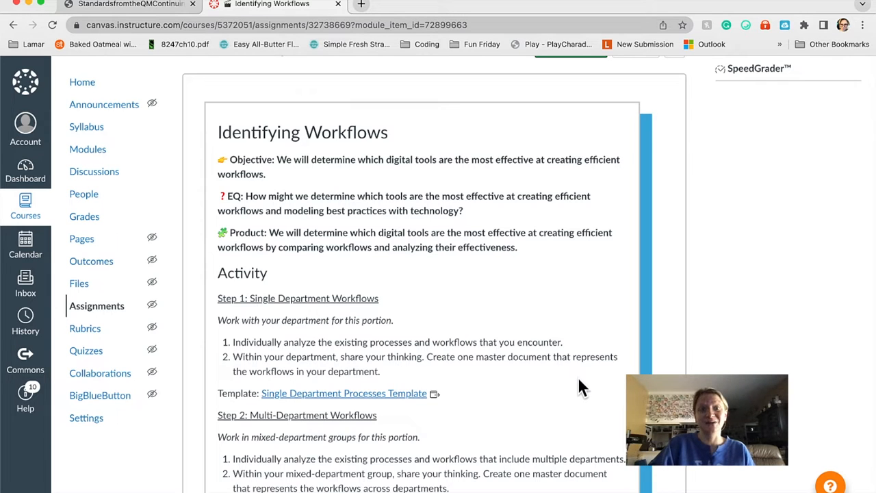
pyautogui.moveTo(295, 272)
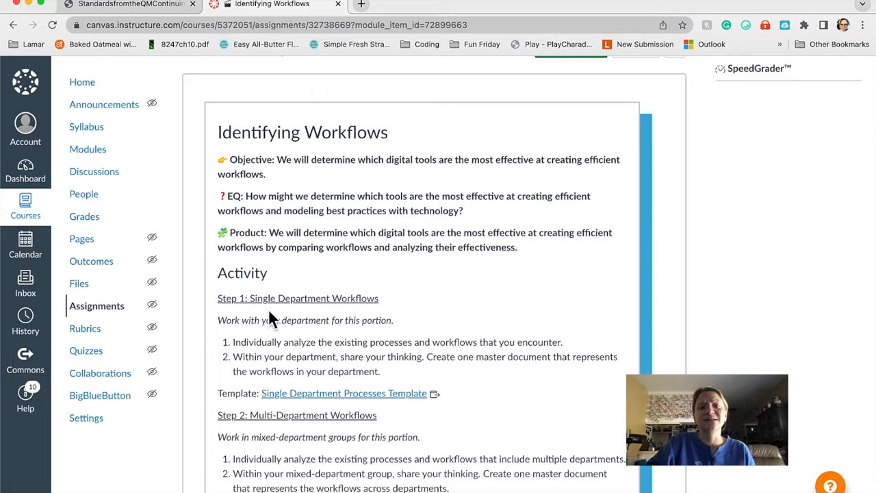
# Scroll through the Identifying Workflows assignment's department workflow steps.
pyautogui.scroll(-3)
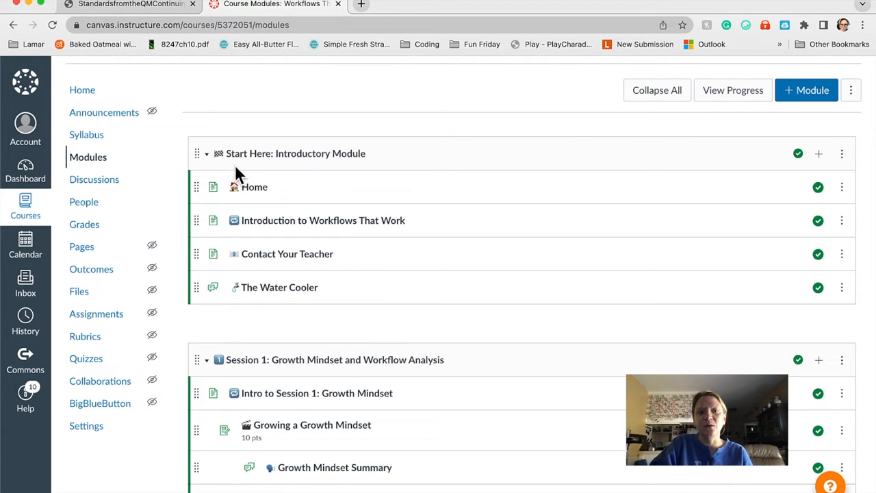
pyautogui.moveTo(246, 167)
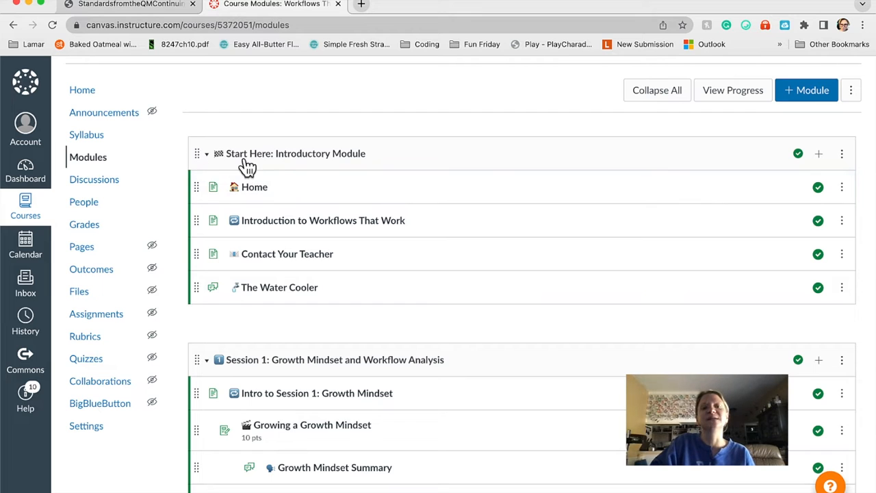
pyautogui.moveTo(244, 194)
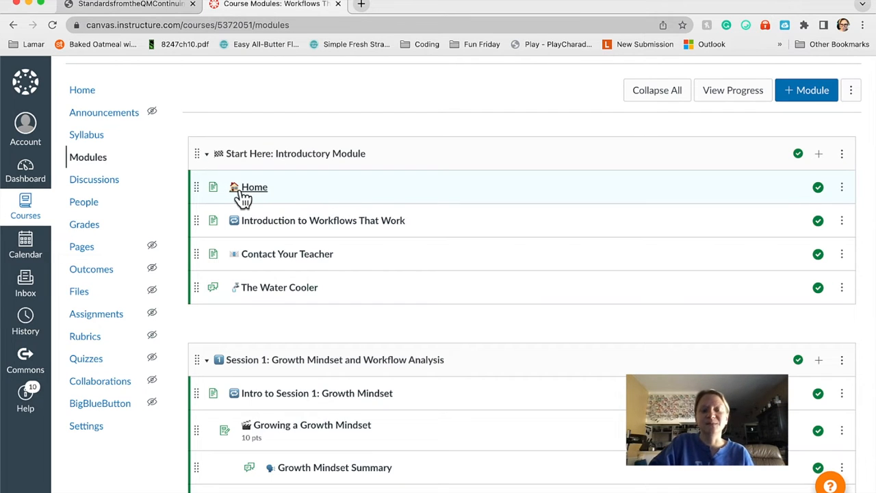
pyautogui.moveTo(249, 230)
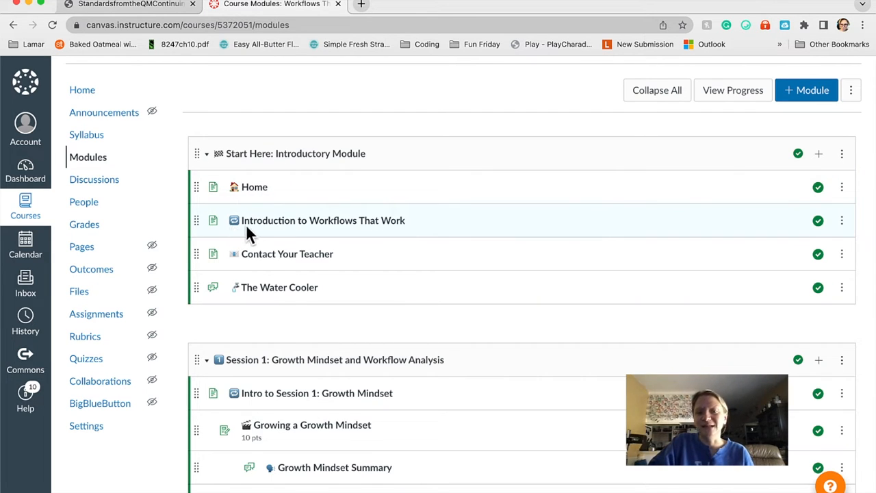
pyautogui.moveTo(381, 286)
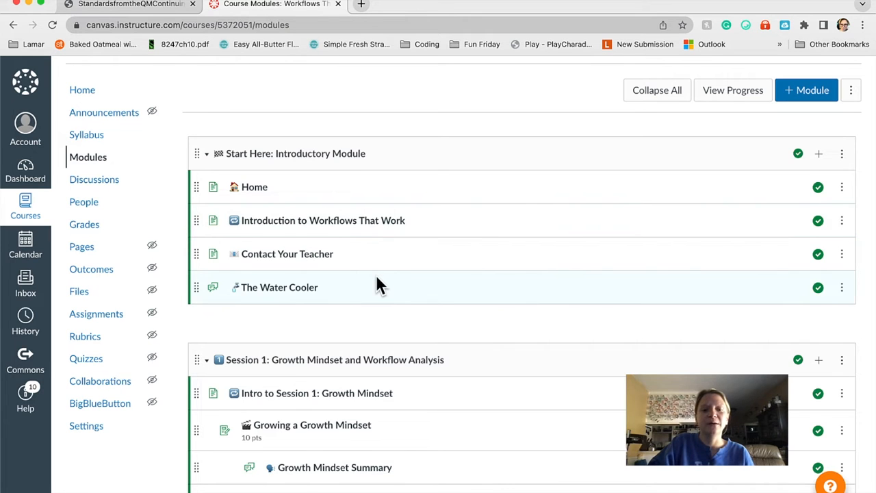
# Scroll the Modules list through Session 1's Workflow Analysis items toward Session 2.
pyautogui.scroll(-3)
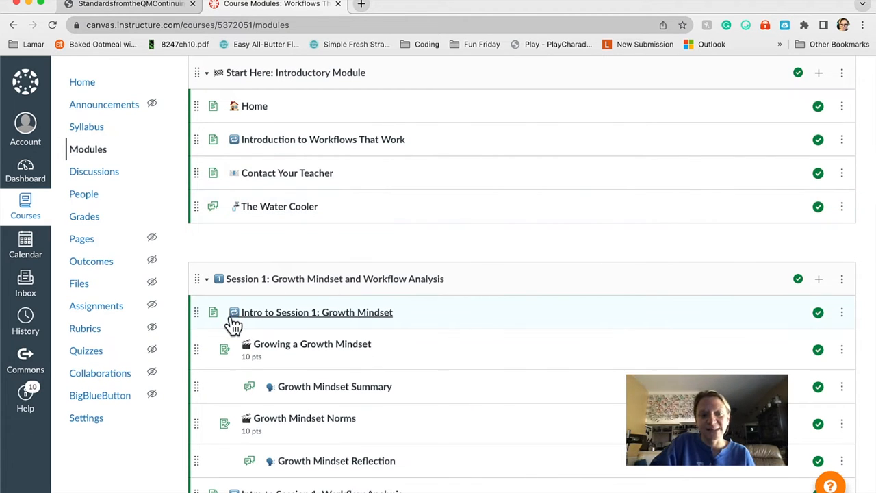
pyautogui.scroll(-3)
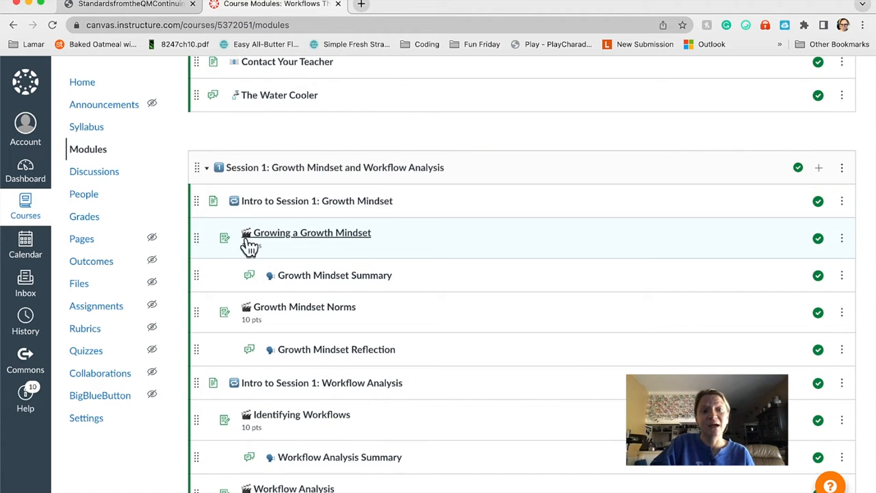
pyautogui.moveTo(249, 359)
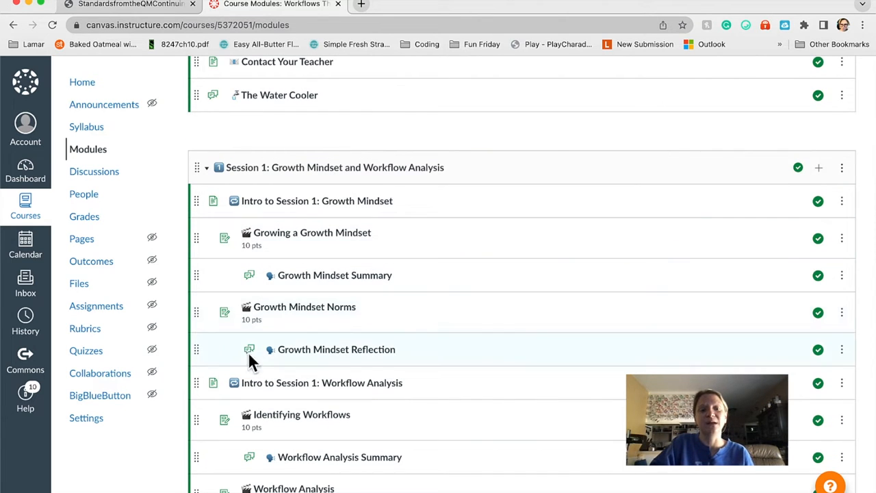
pyautogui.moveTo(287, 307)
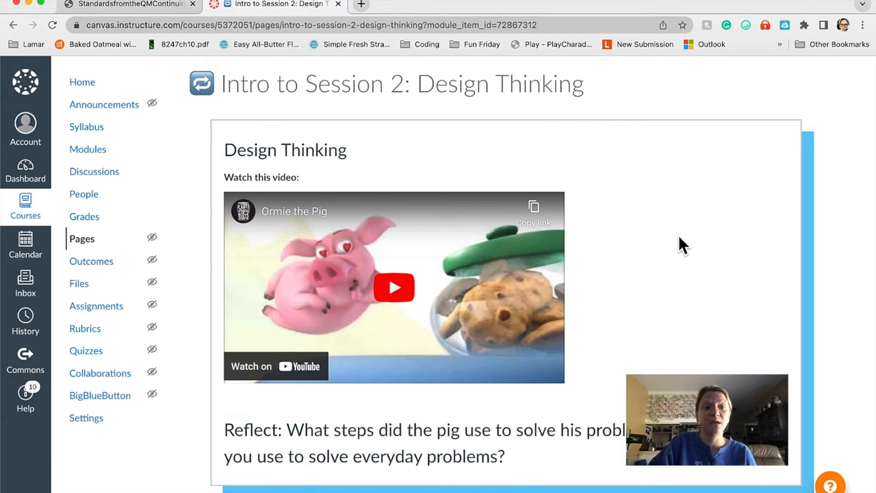
pyautogui.moveTo(87, 149)
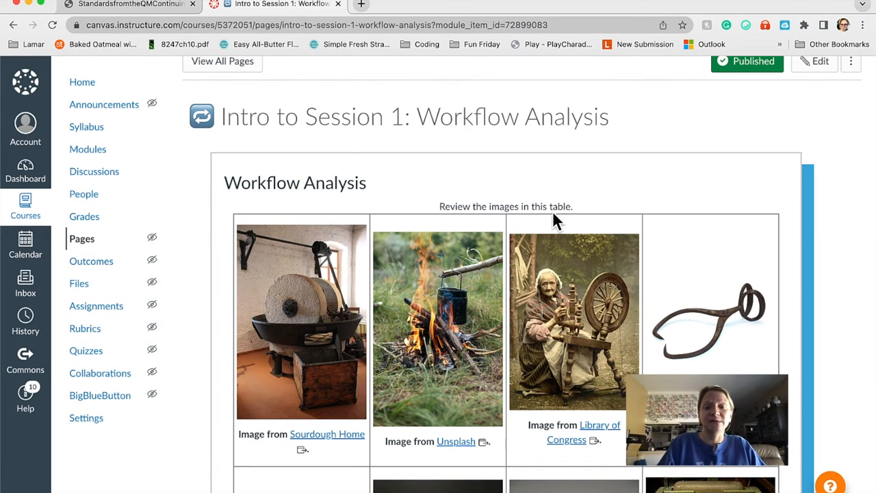
pyautogui.moveTo(253, 230)
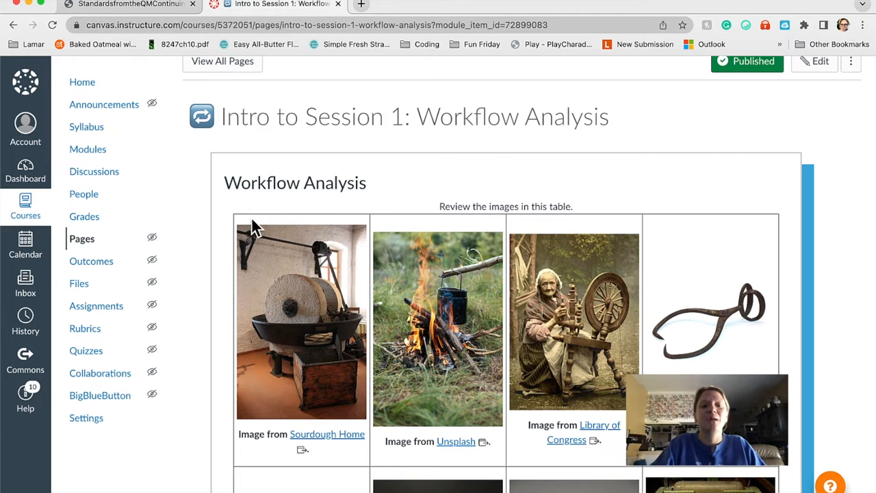
pyautogui.moveTo(335, 445)
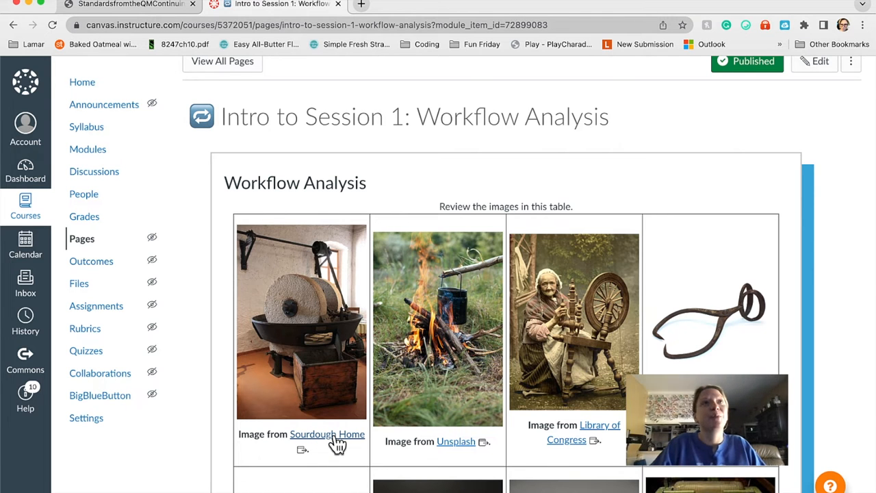